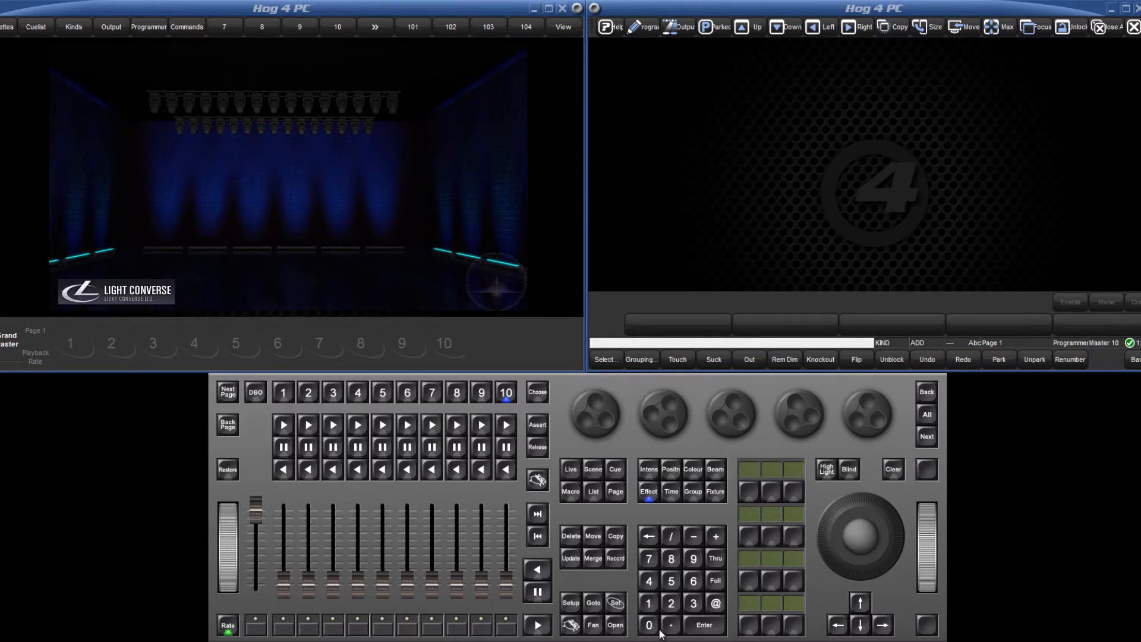
# Step: Open the Effect Directory beside the Effects Engine to see the stock effects
pyautogui.click(615, 624)
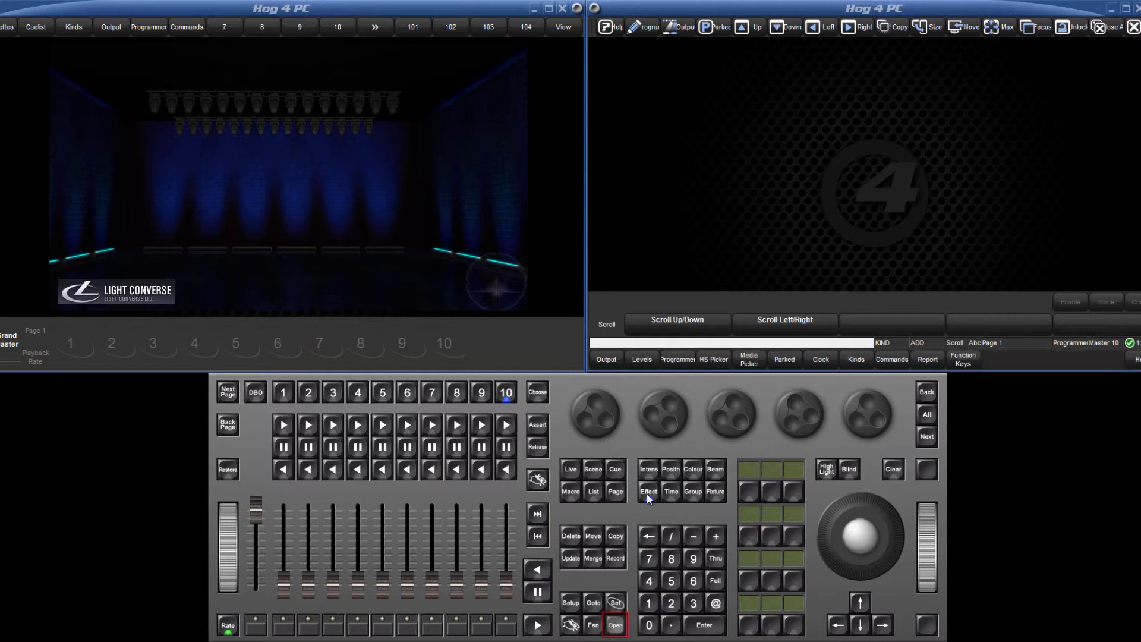
pyautogui.click(648, 492)
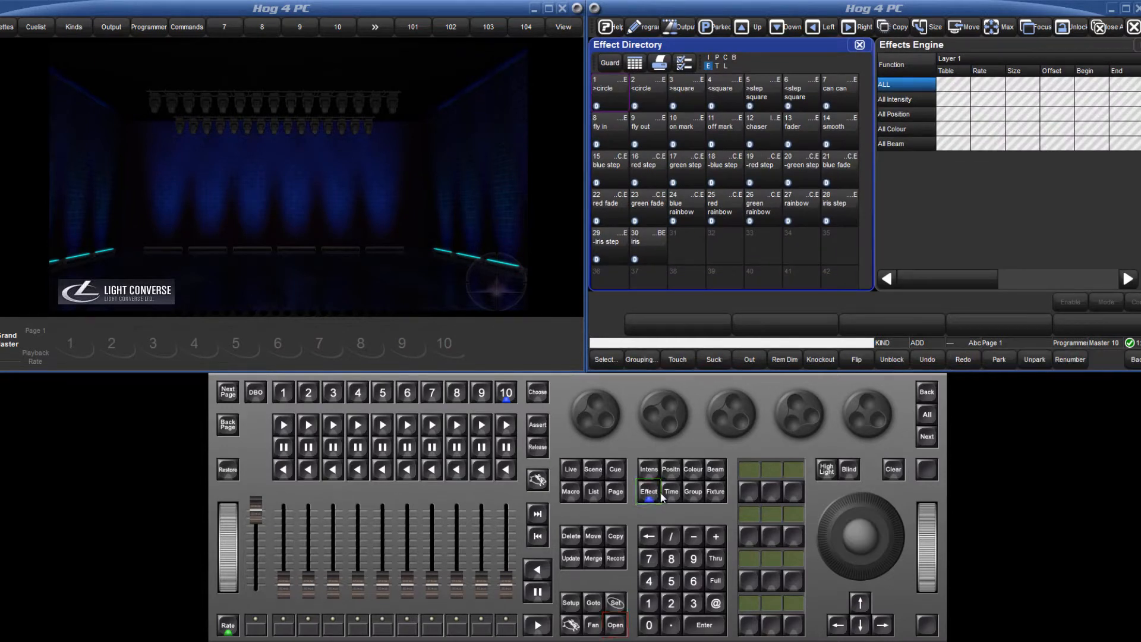
pyautogui.moveTo(692, 495)
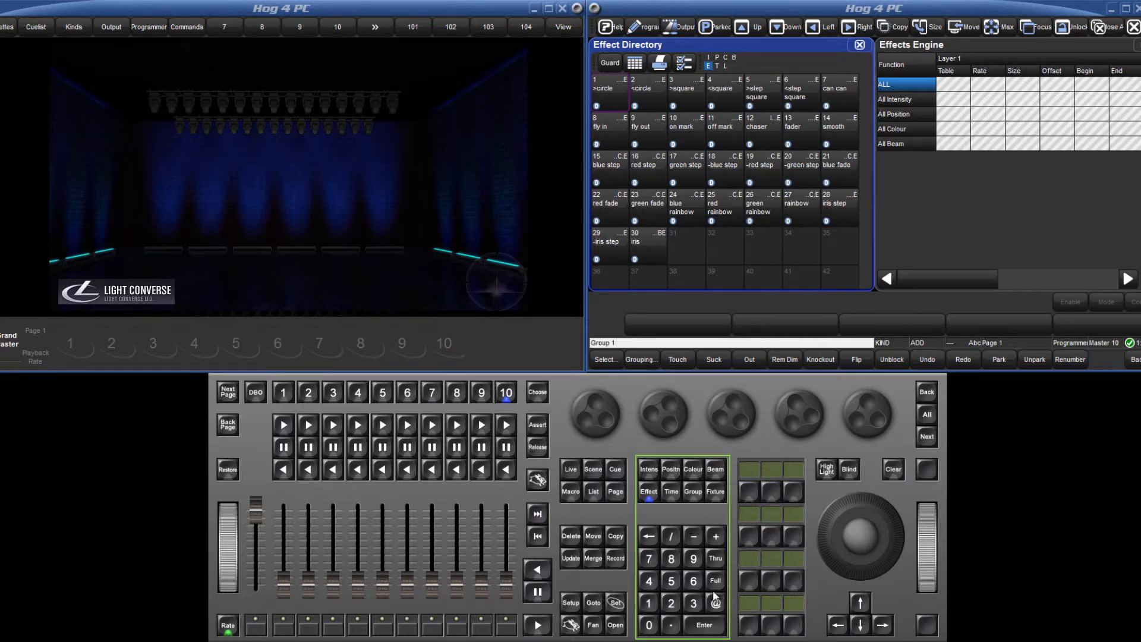
# Step: Select group 1 and apply the circle pan/tilt effect from the Effect Directory
pyautogui.click(670, 472)
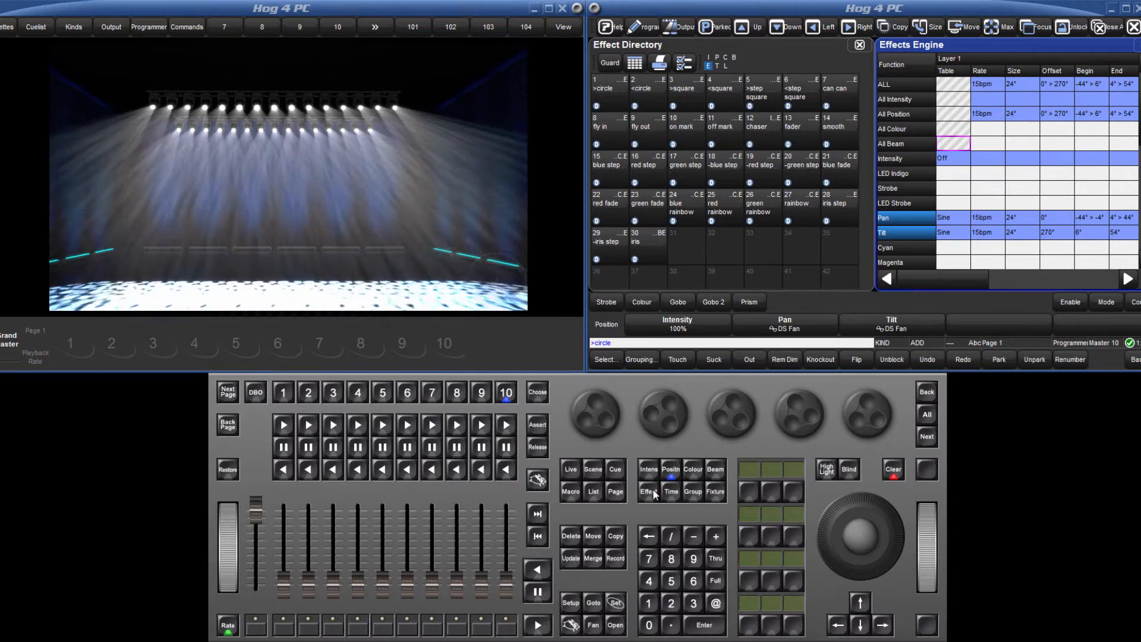
pyautogui.click(645, 491)
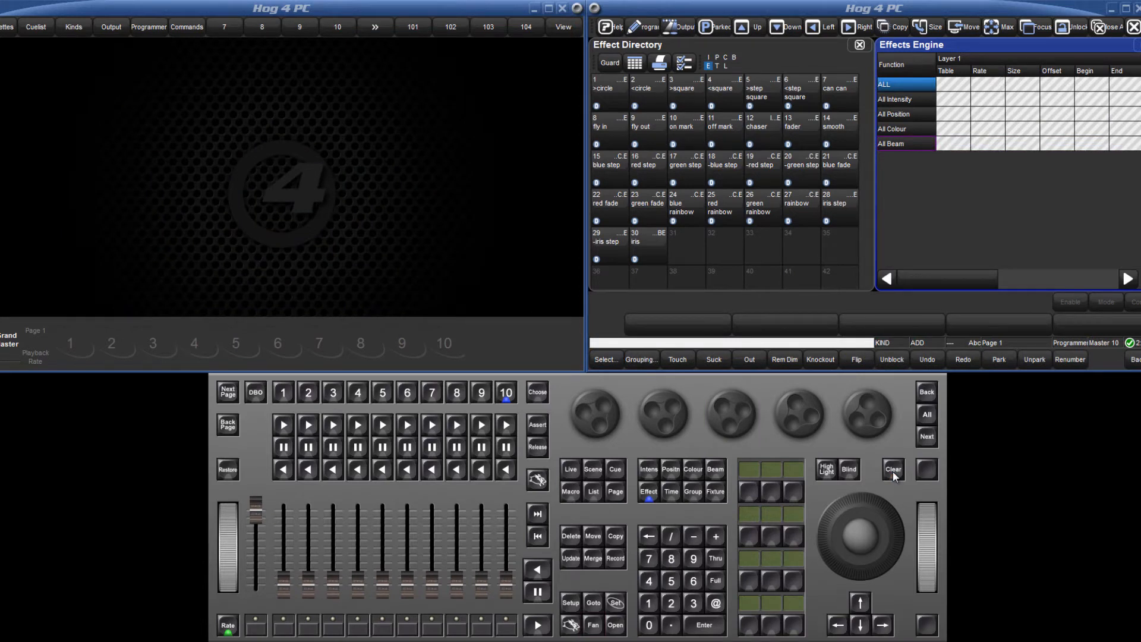
pyautogui.moveTo(719, 516)
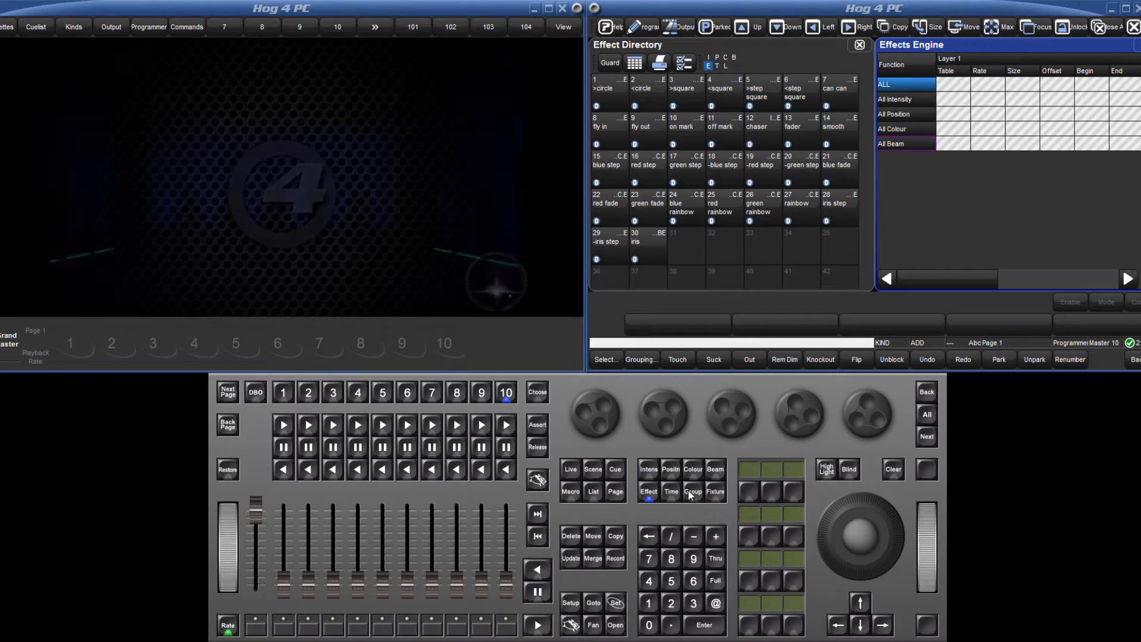
# Step: Select DS Fan and build a 5bpm Step intensity effect from 0% to 100%, 180° offset
pyautogui.click(702, 624)
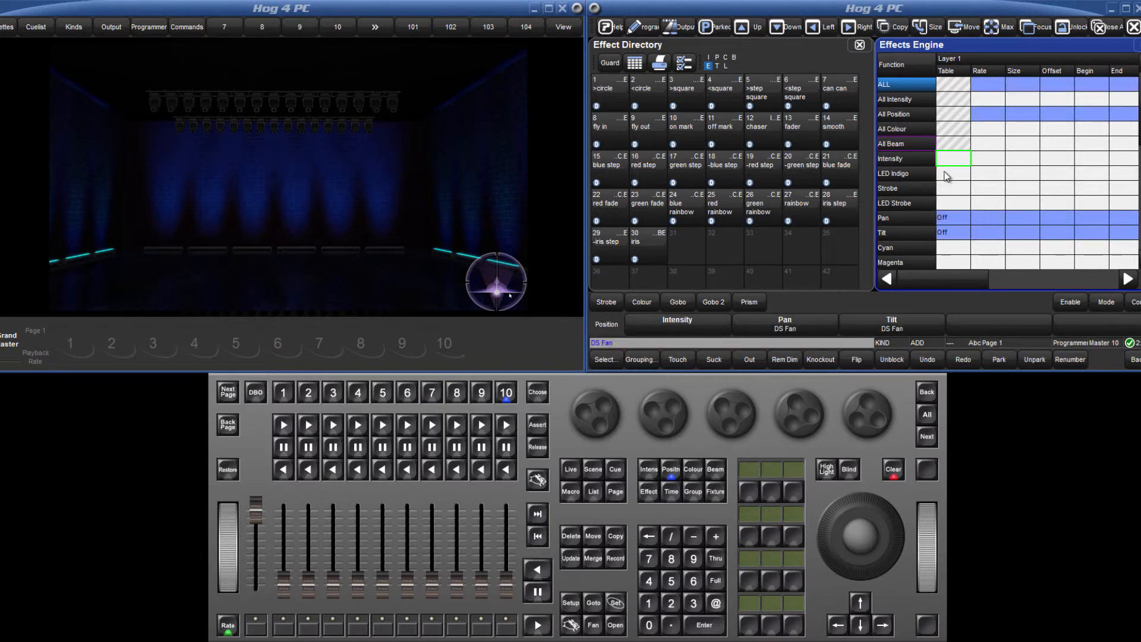
pyautogui.click(953, 158)
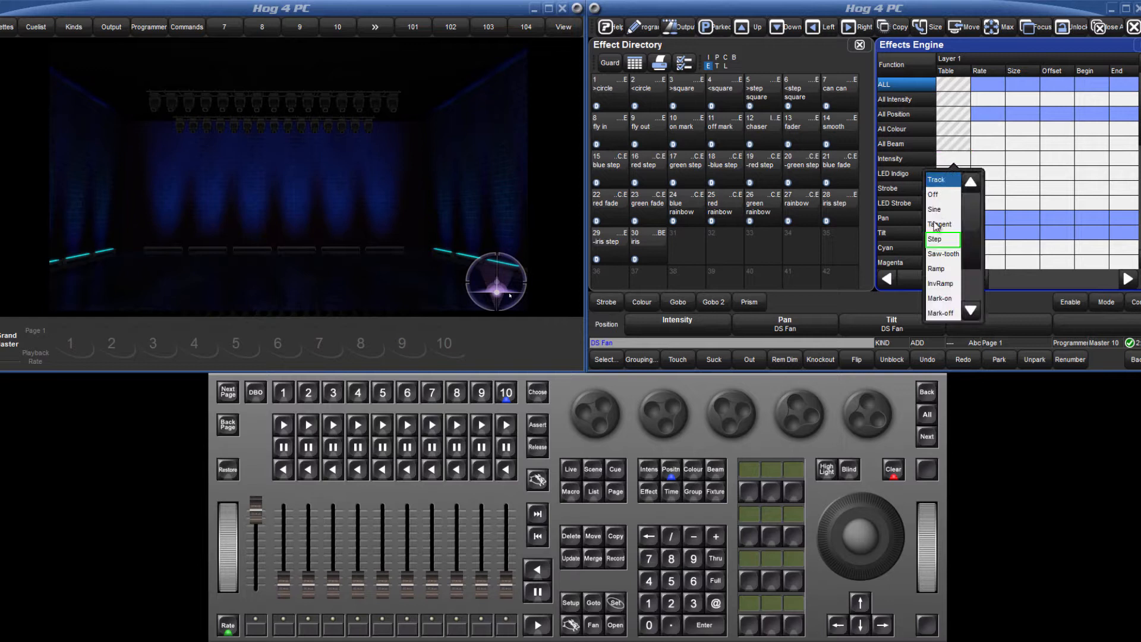
pyautogui.click(941, 239)
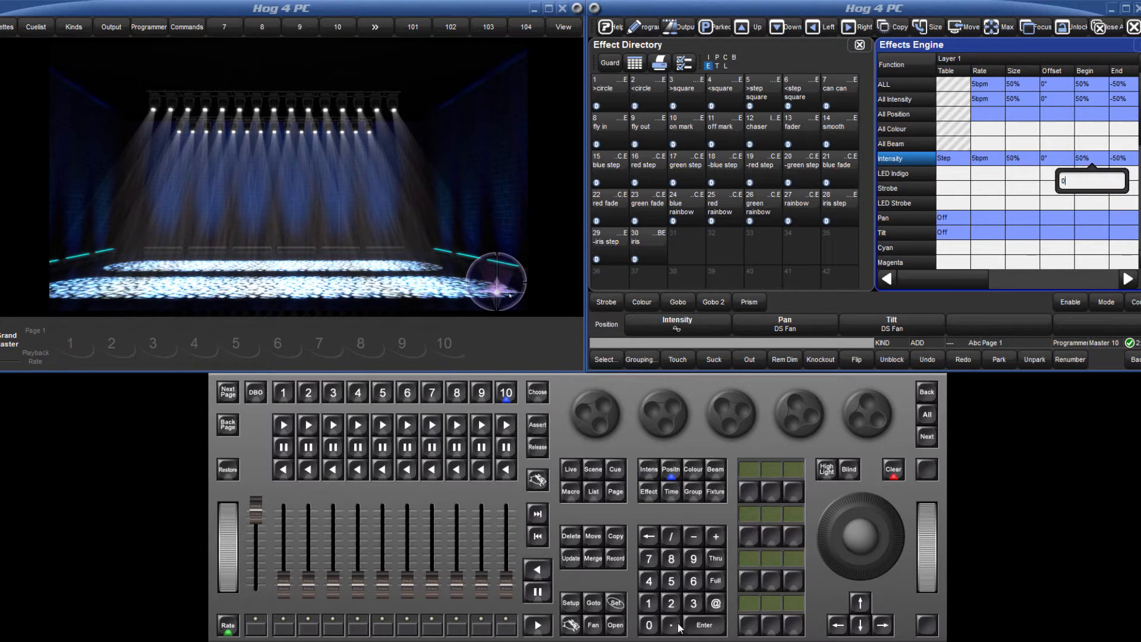
pyautogui.press('Enter')
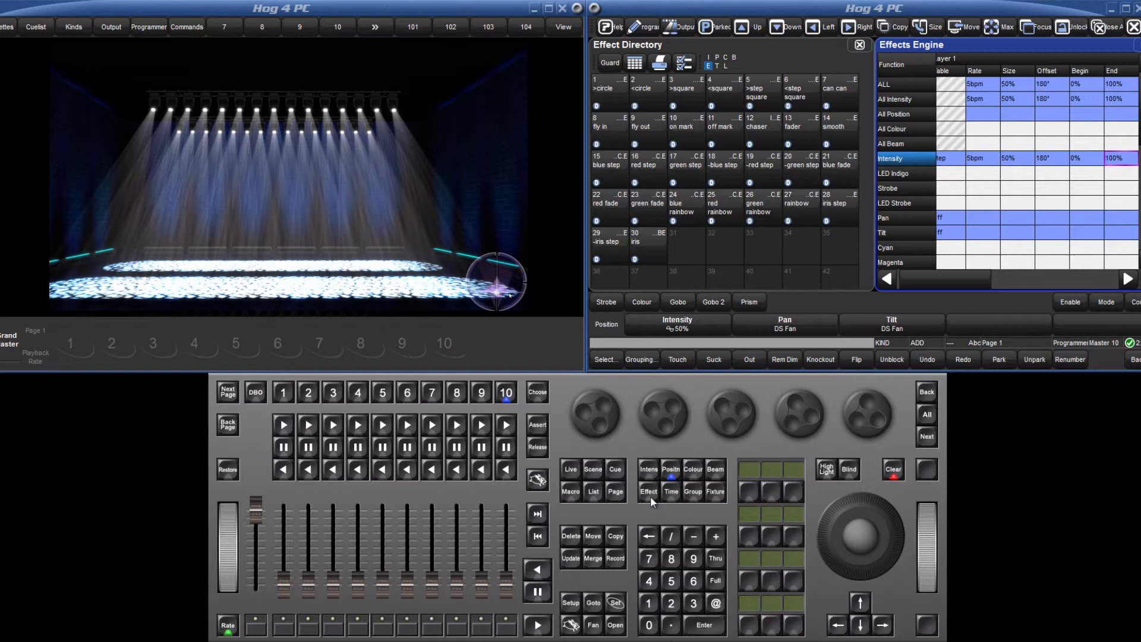
pyautogui.click(676, 324)
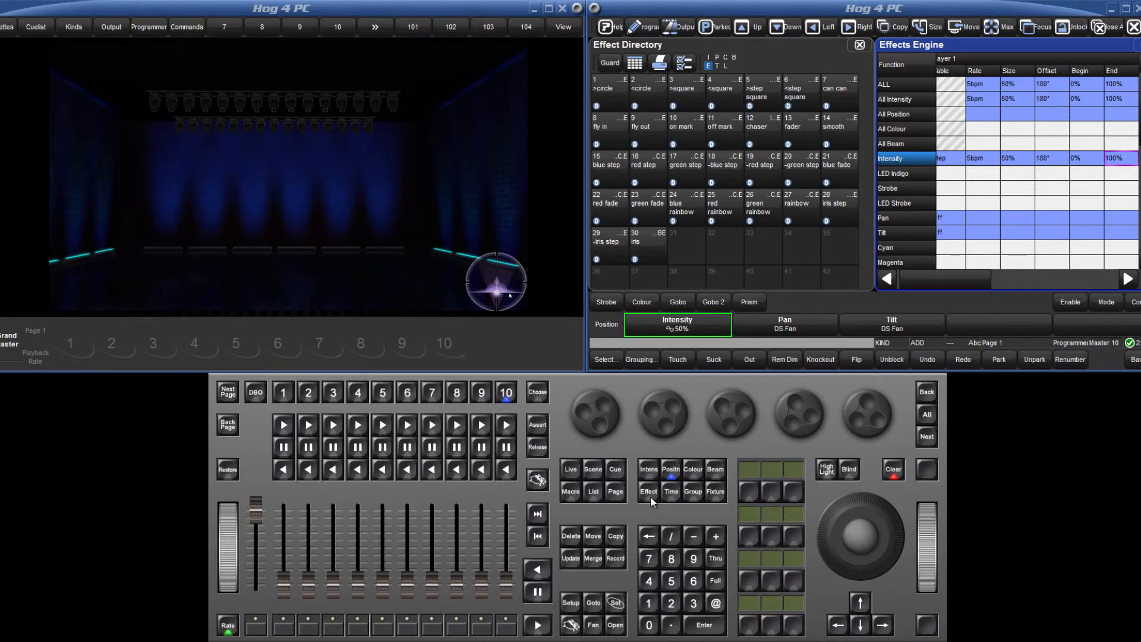
pyautogui.click(647, 490)
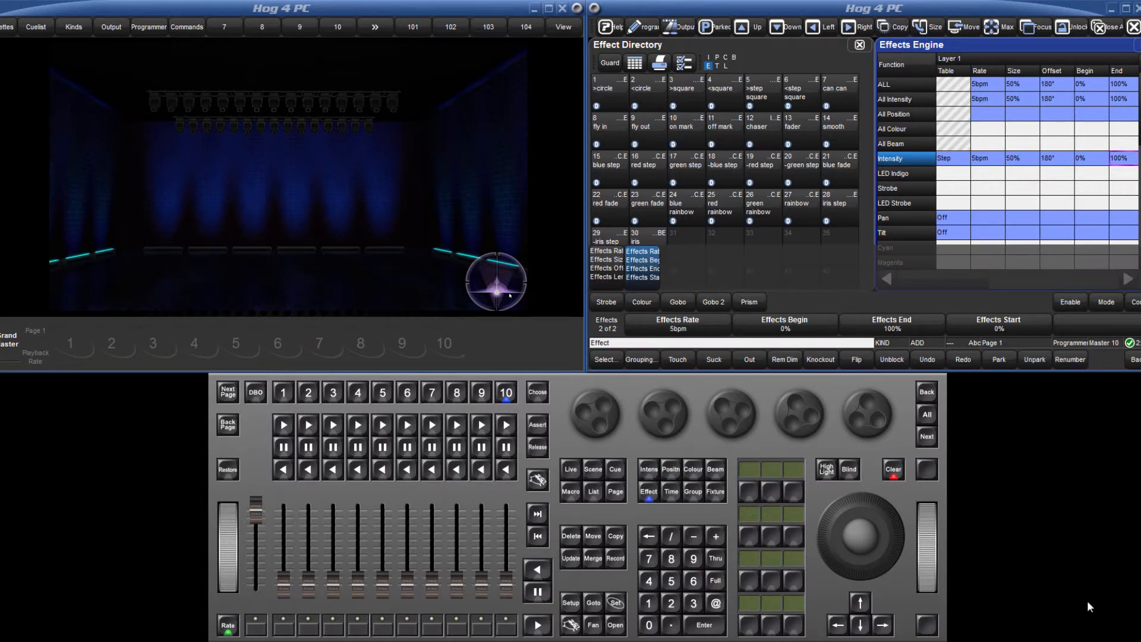
pyautogui.click(997, 322)
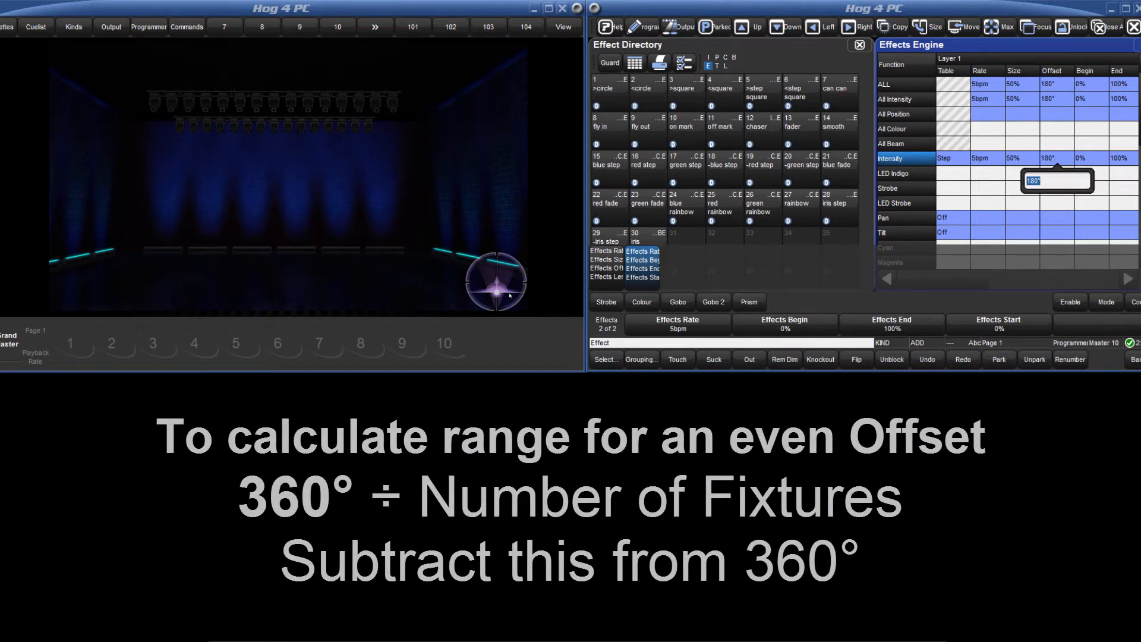
# Step: Enter an intensity offset of 0>348, fanning 0° to 348° in 12° steps
pyautogui.write('0>34')
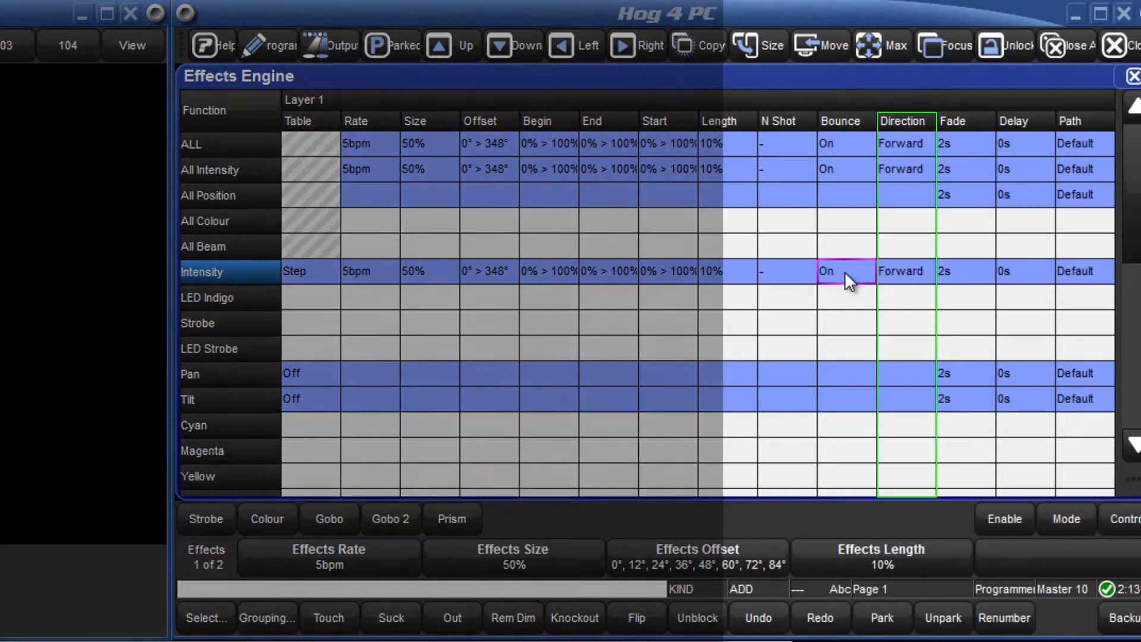
# Step: Set Bounce off, Length 100%, add a 45° 20.9bpm sine tilt, then go Blind
pyautogui.click(845, 271)
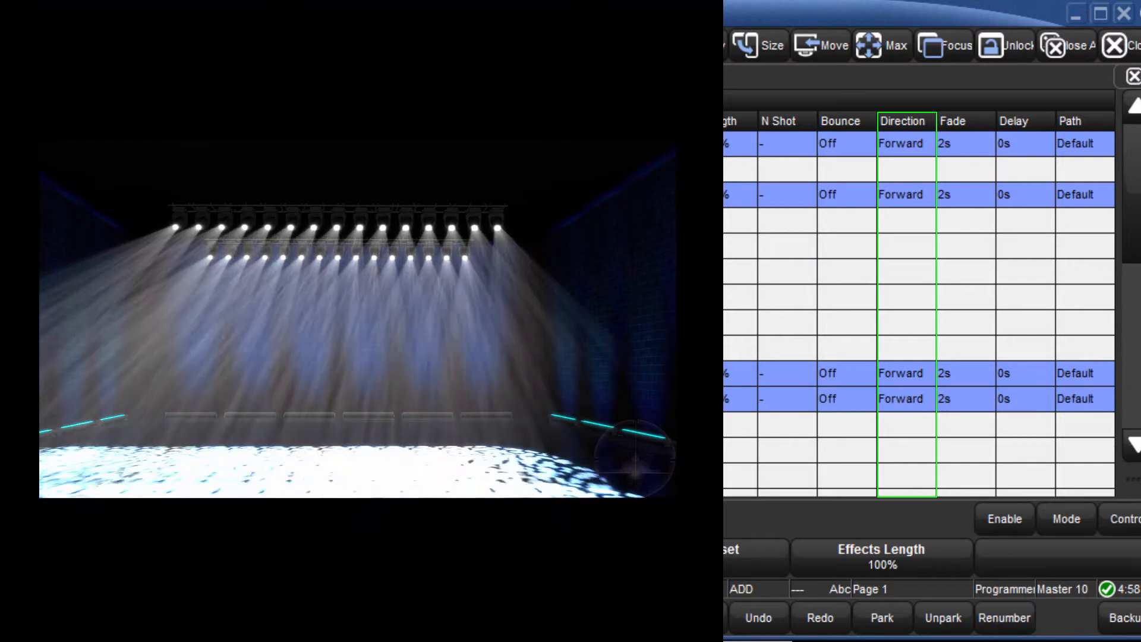
pyautogui.click(902, 194)
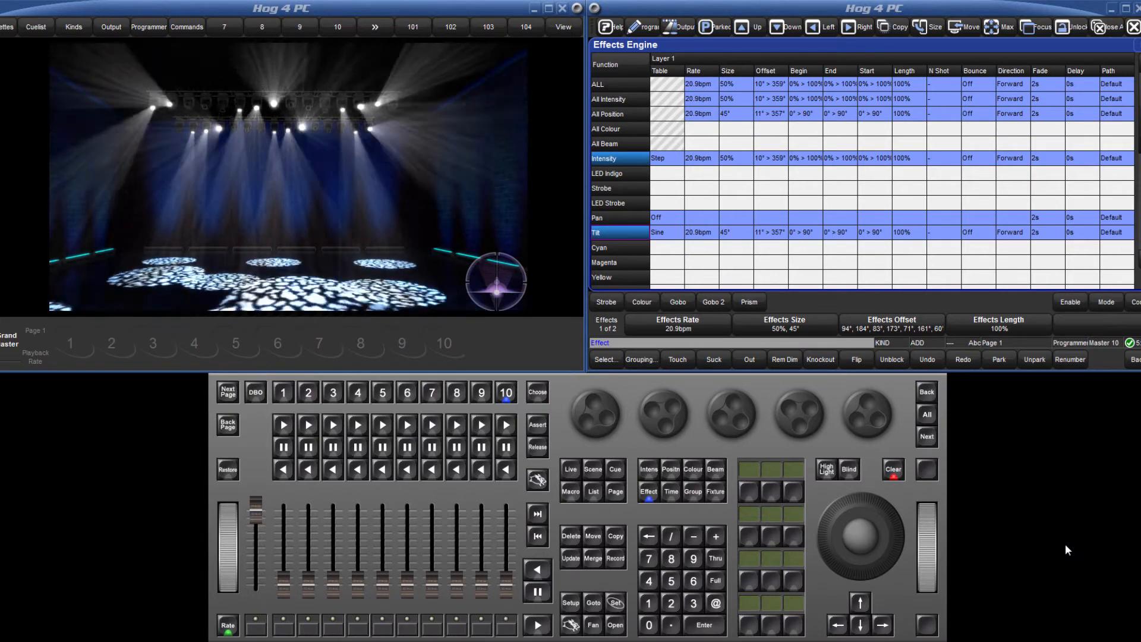
pyautogui.click(847, 469)
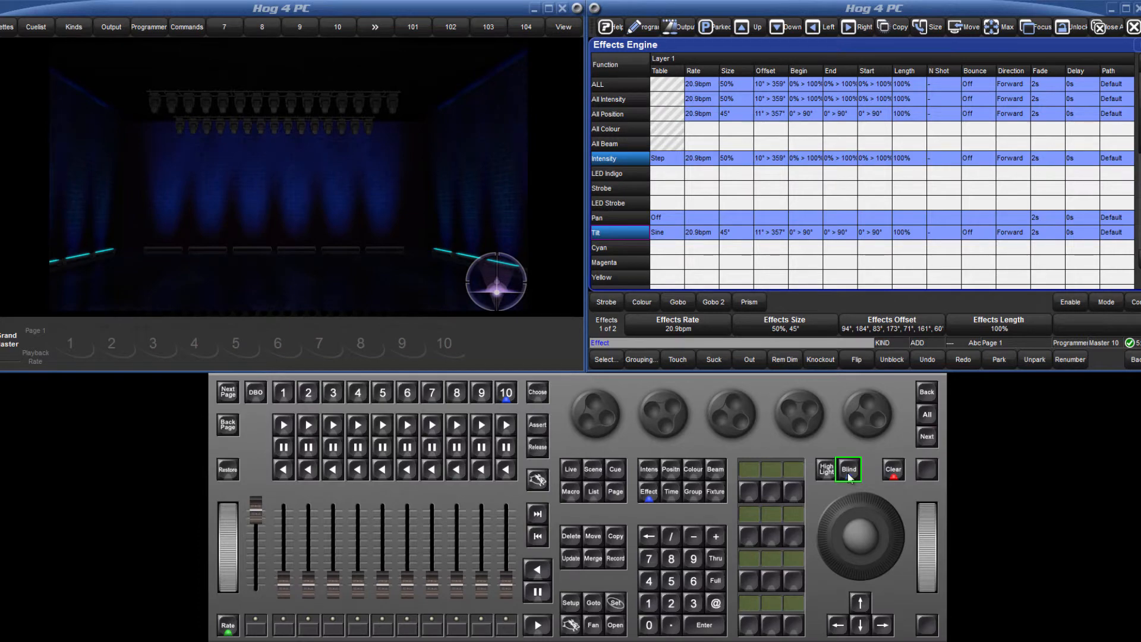
pyautogui.click(849, 469)
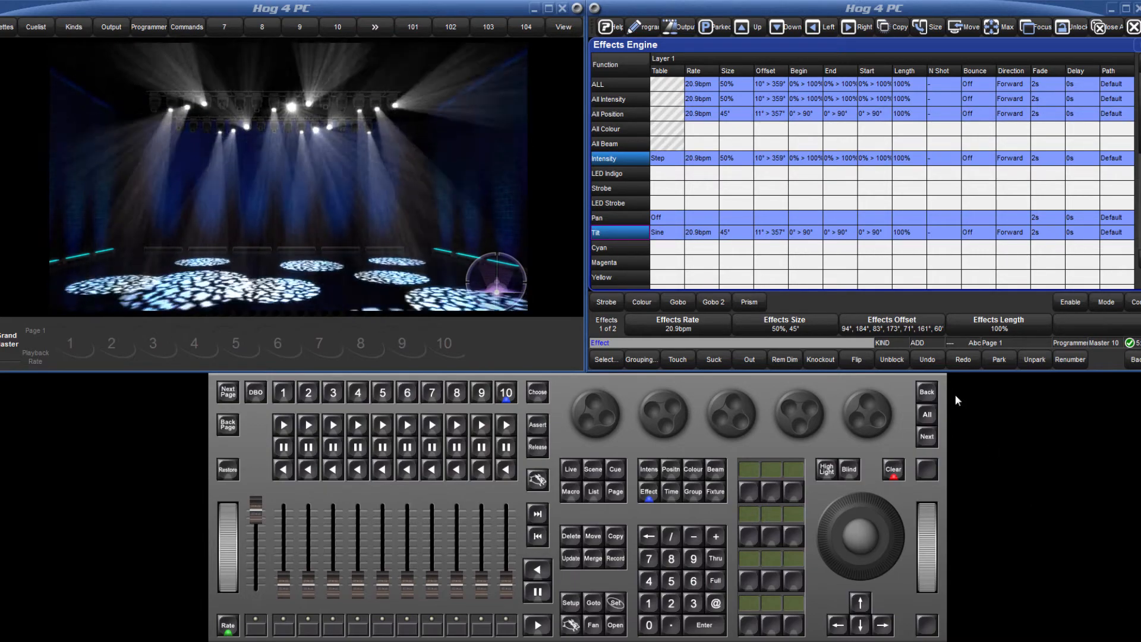
# Step: View the fixtures' base values, then their per-fixture effect size and offset spreads
pyautogui.click(643, 27)
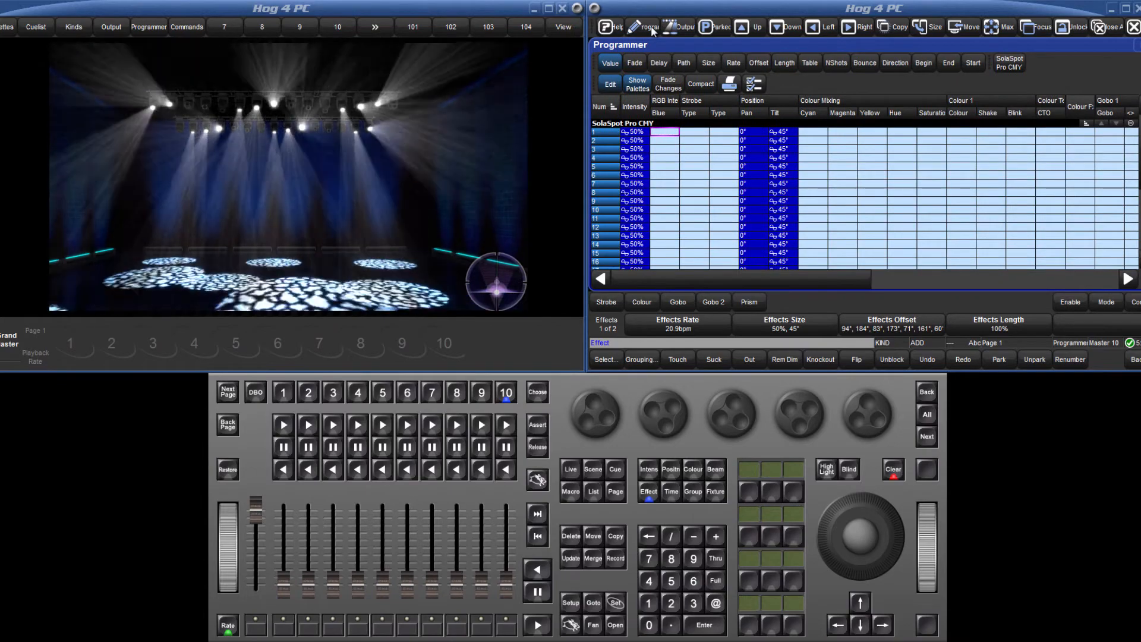
pyautogui.click(707, 63)
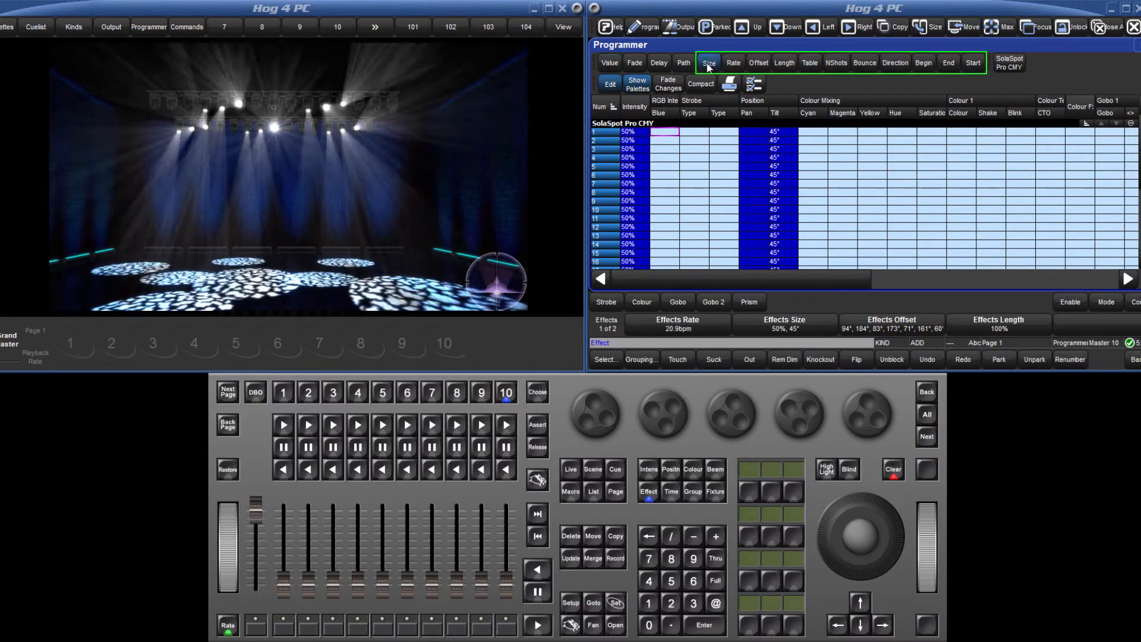
pyautogui.click(758, 62)
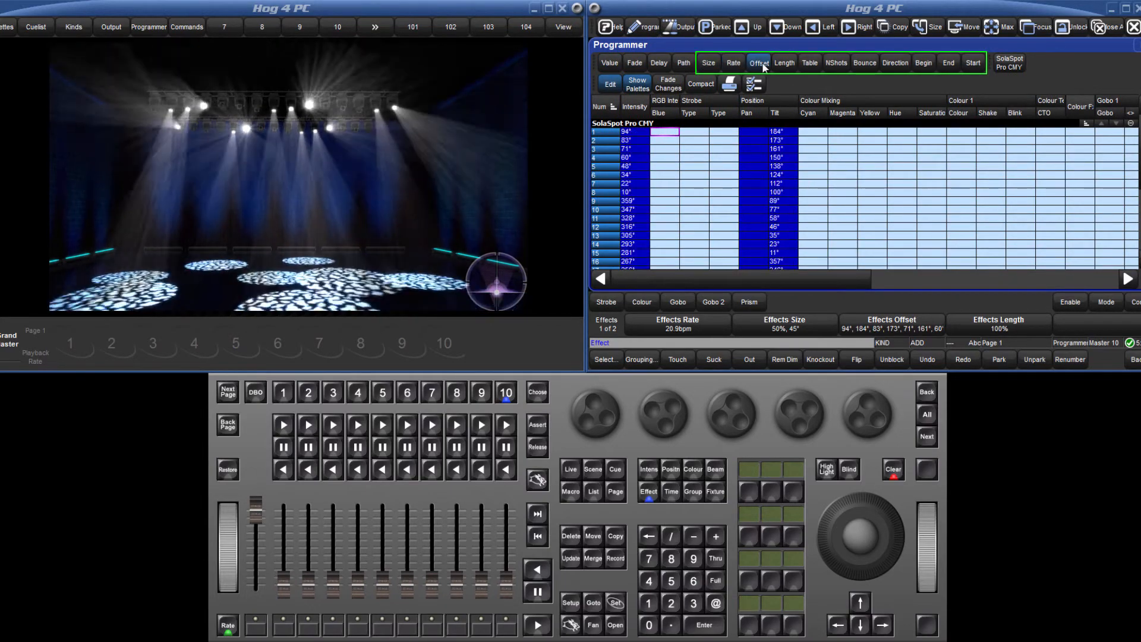
pyautogui.click(809, 62)
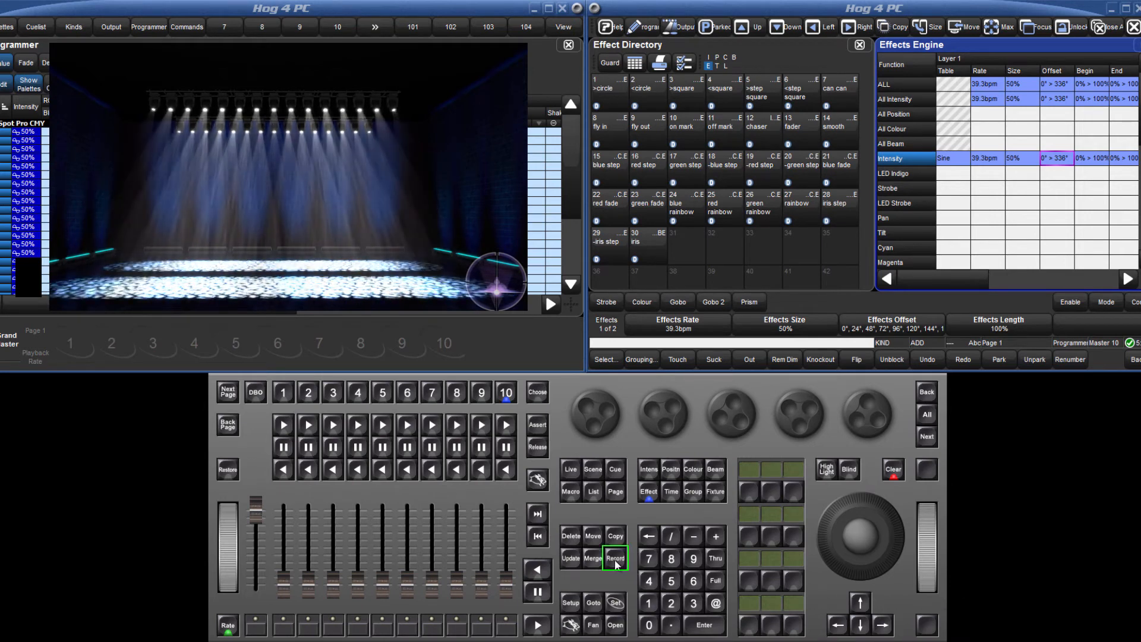
# Step: Record intensity and effects only into effect palette slot Effect 32
pyautogui.click(615, 558)
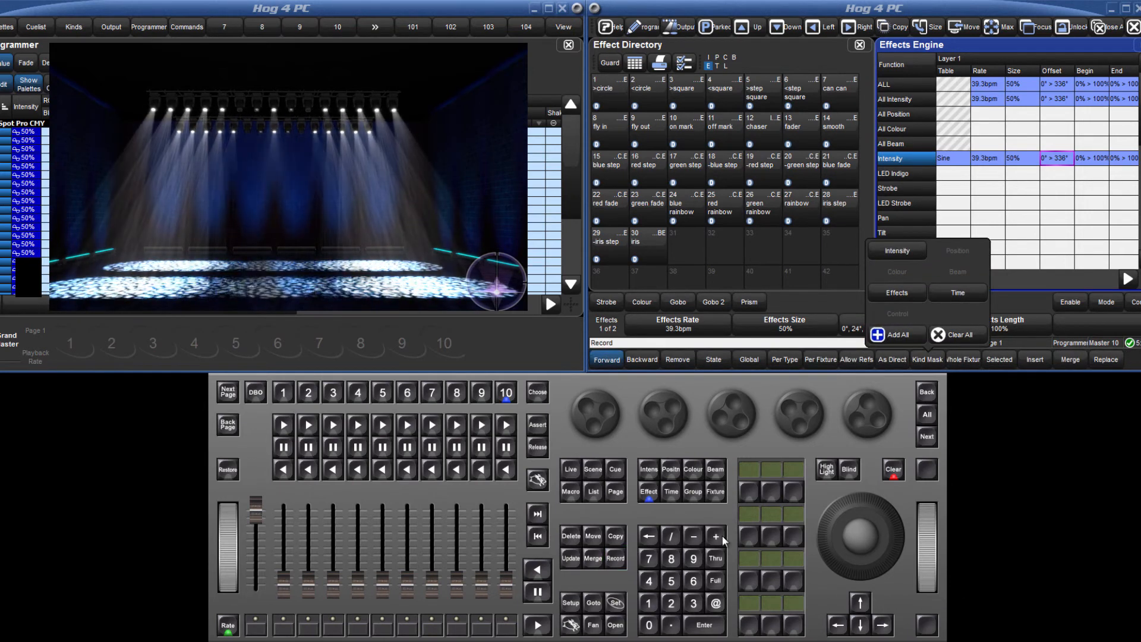
pyautogui.click(896, 250)
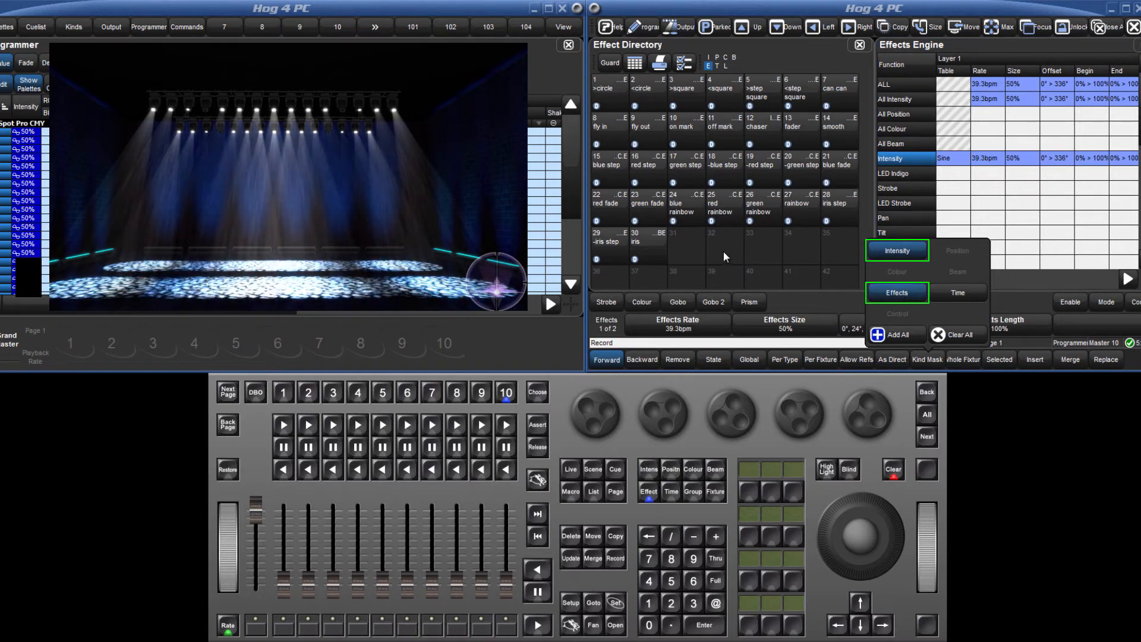
pyautogui.click(724, 237)
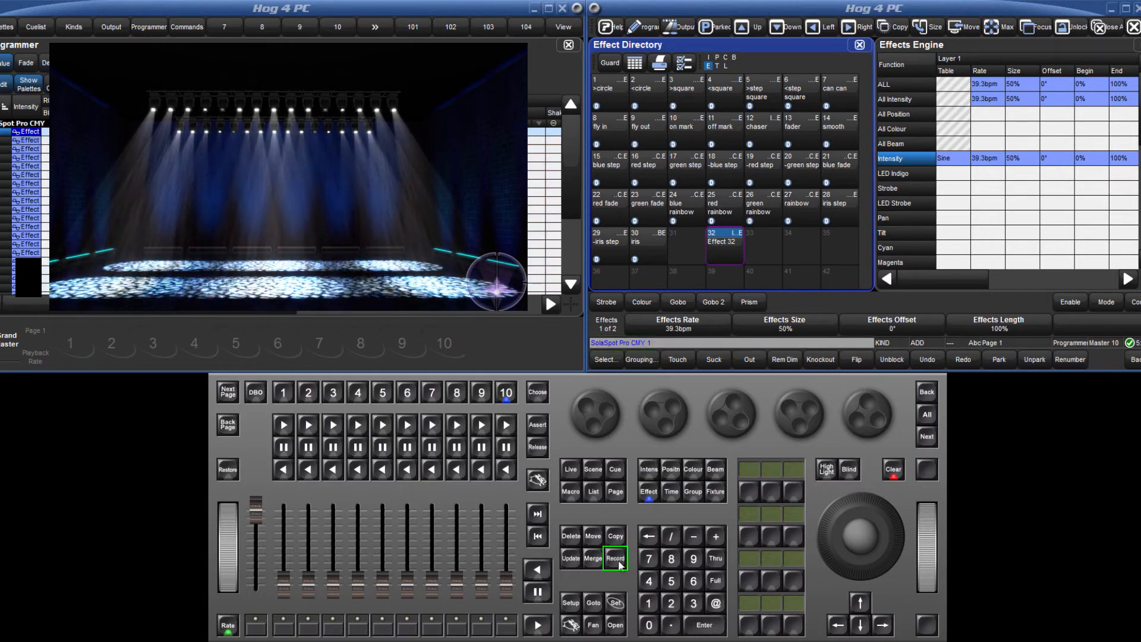
# Step: Record the effect again with the Global option selected
pyautogui.click(615, 558)
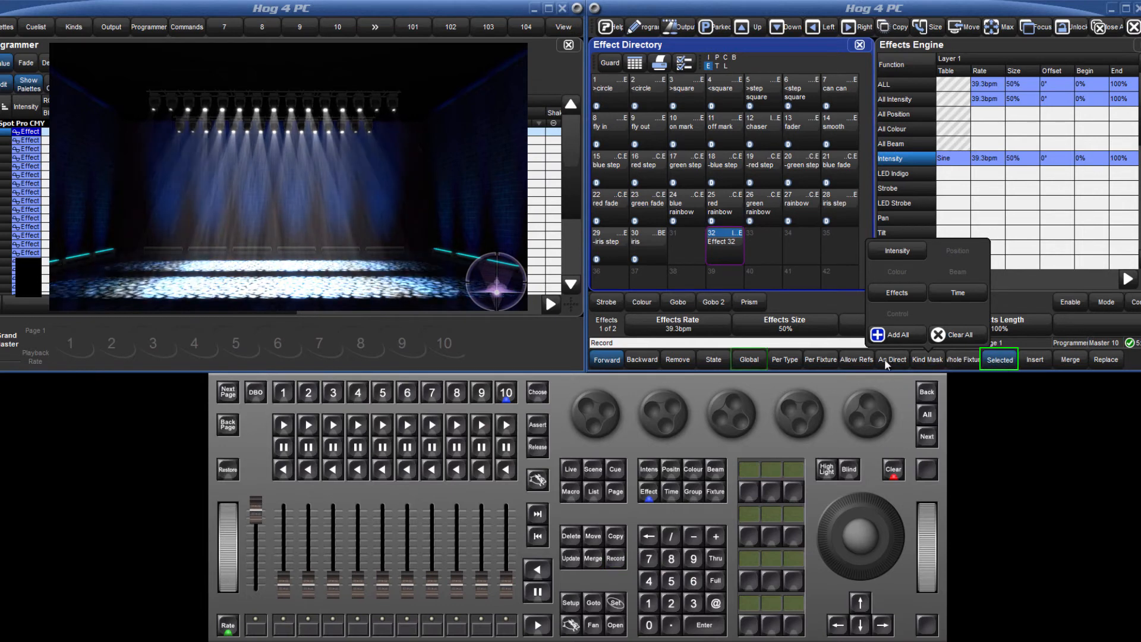
pyautogui.click(747, 359)
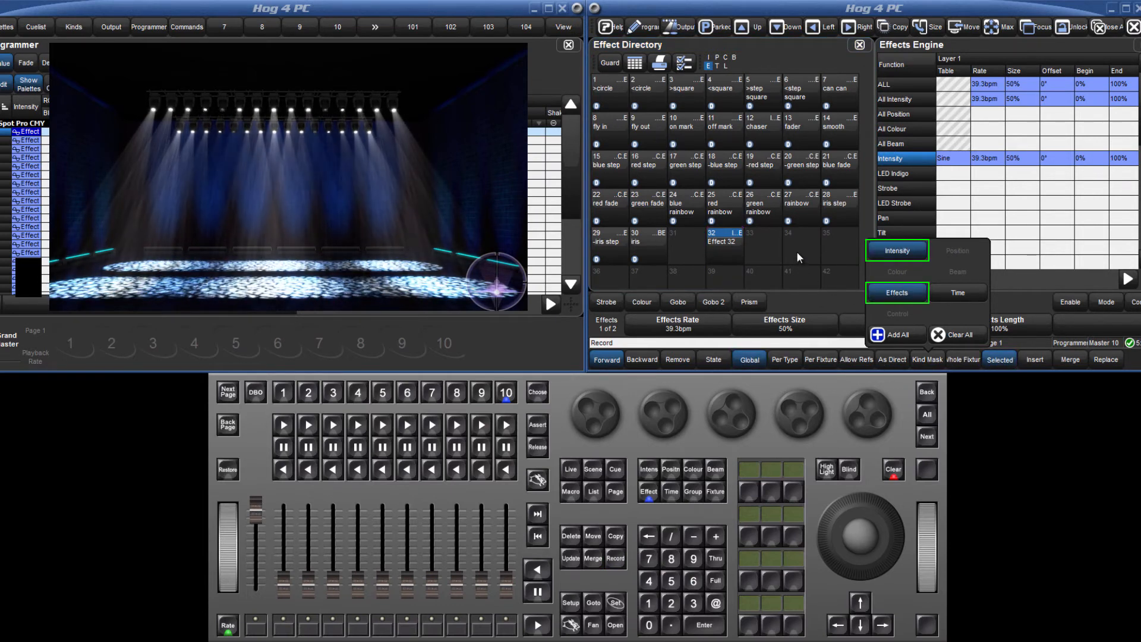
pyautogui.click(799, 240)
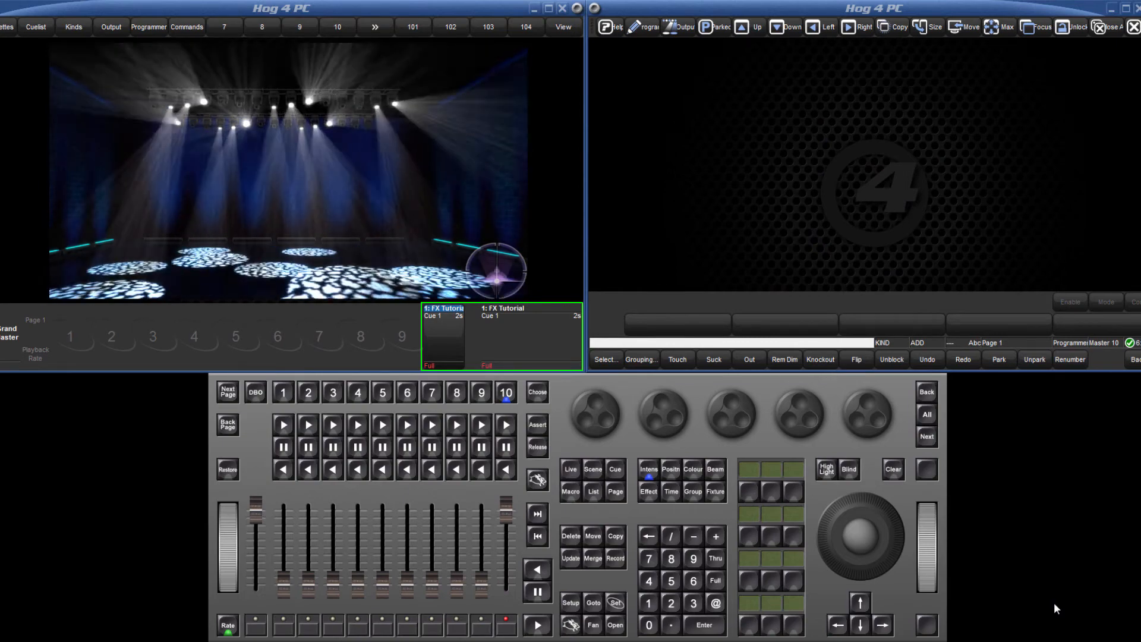
# Step: Clear the programmer and open master 10's FX Tutorial playback options
pyautogui.click(504, 392)
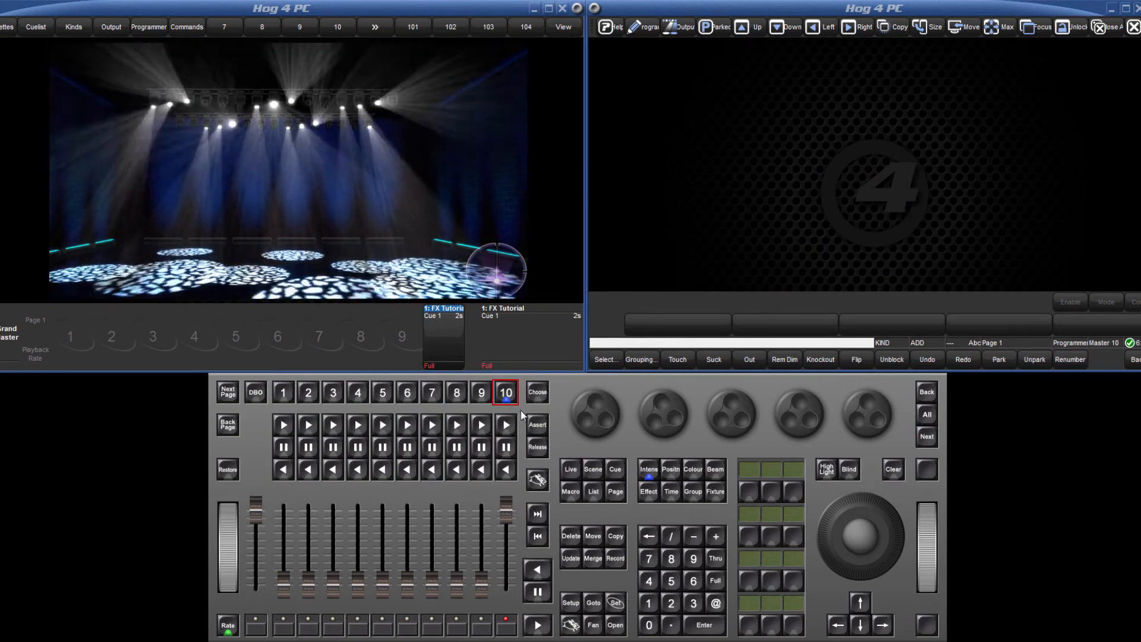
pyautogui.click(504, 392)
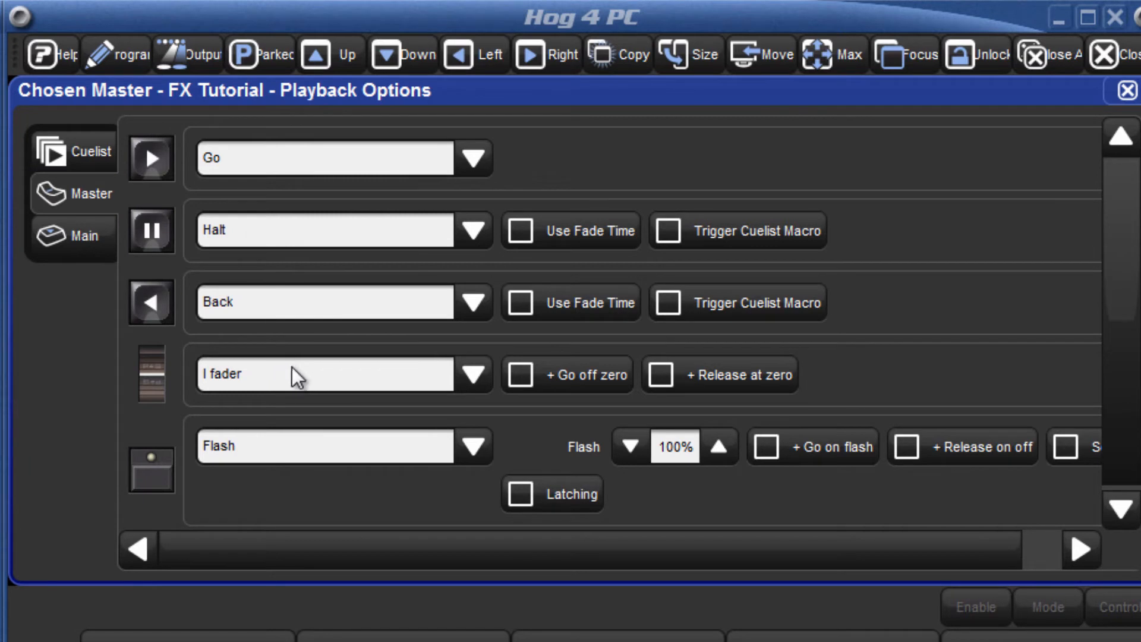
# Step: Change the FX Tutorial master's fader function to Scale Effect Rate
pyautogui.click(471, 374)
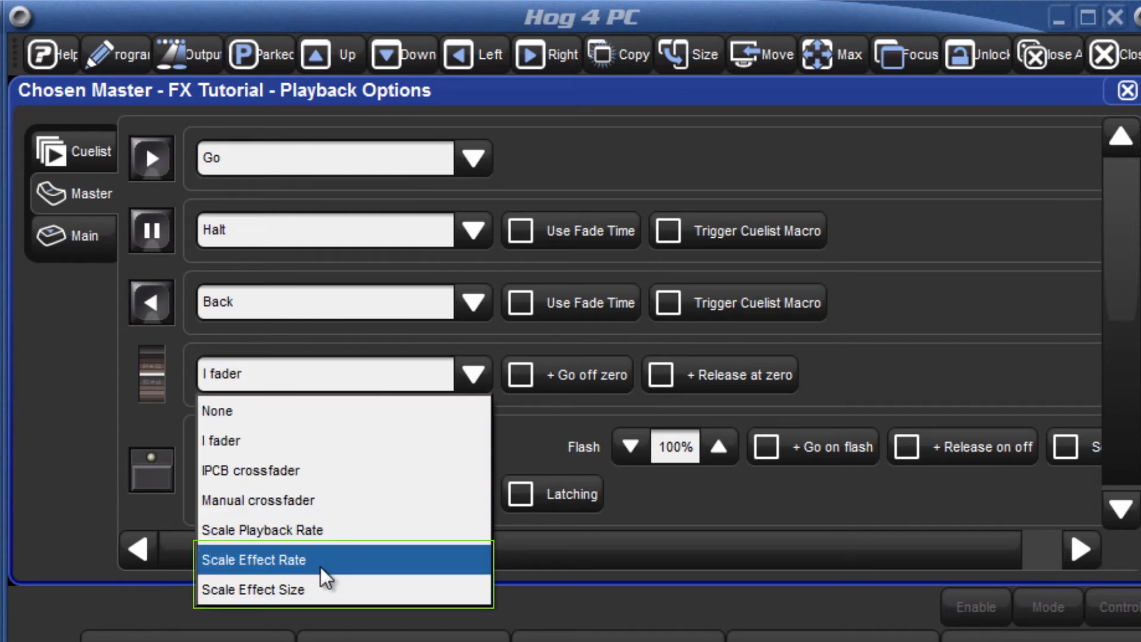
pyautogui.click(254, 560)
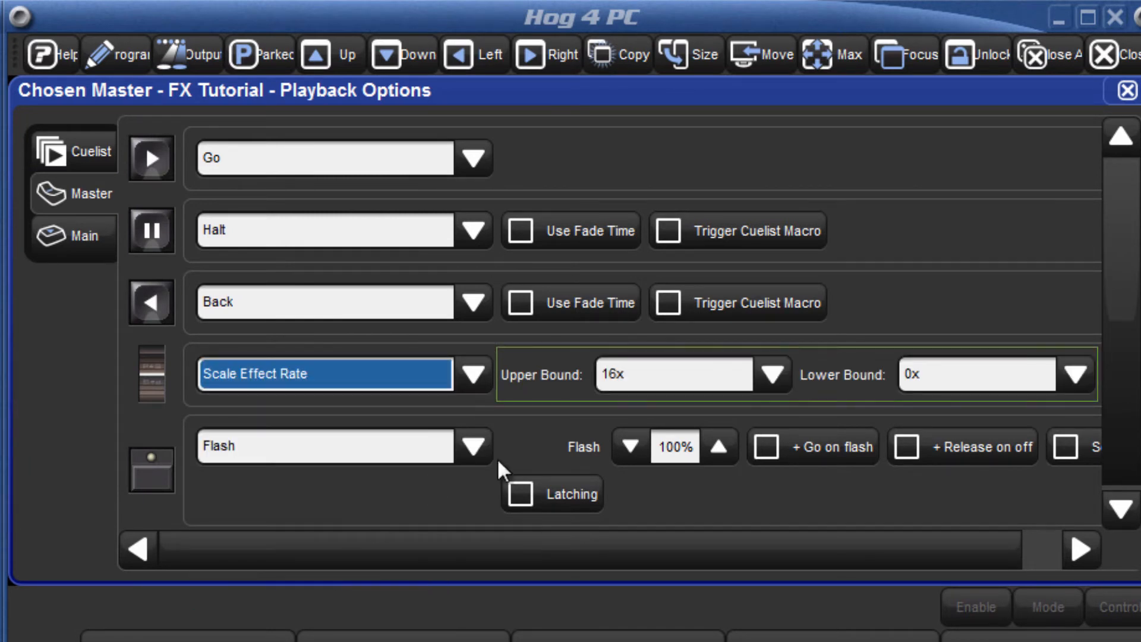
pyautogui.click(772, 373)
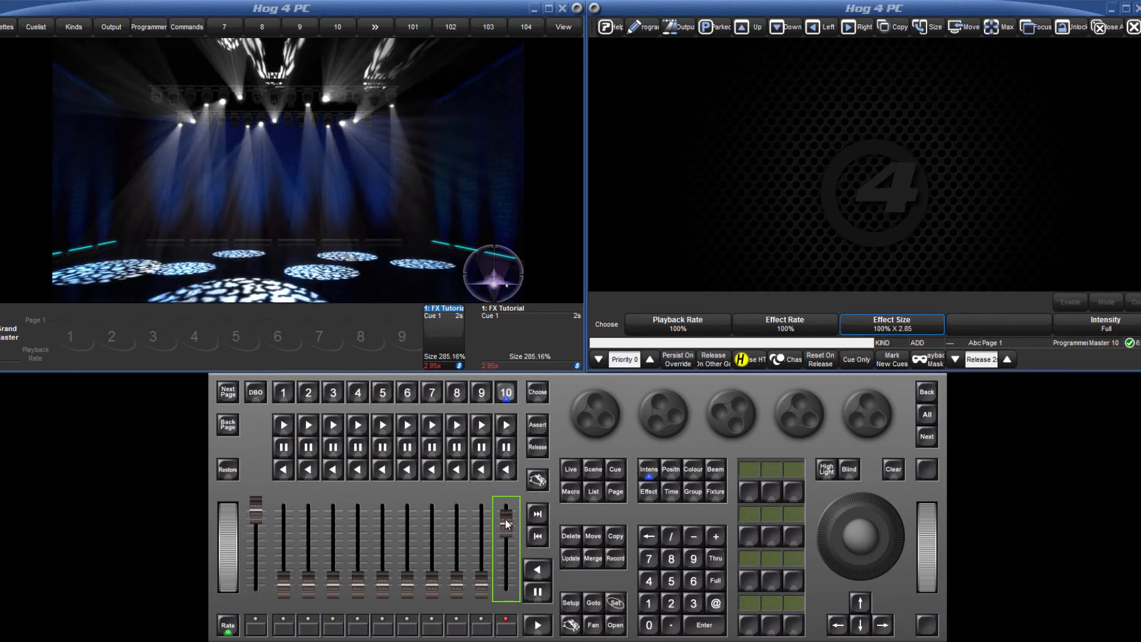
# Step: Raise master 10 to about 285% effect size, then lower it to about 41%
pyautogui.moveTo(506, 506); pyautogui.dragTo(506, 547)
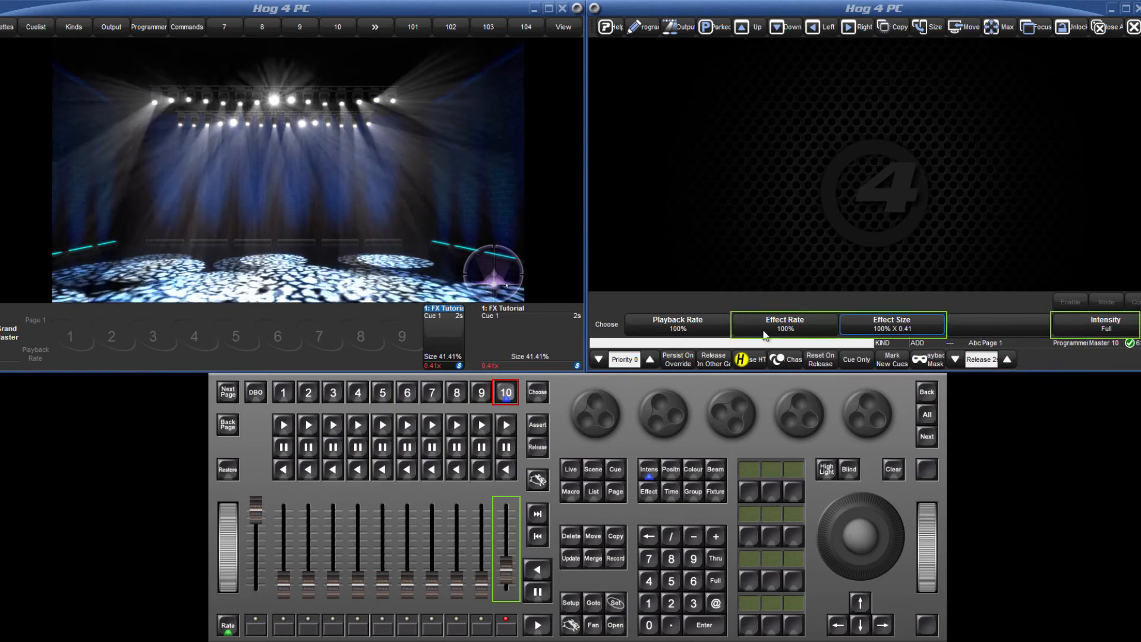
pyautogui.moveTo(505, 560); pyautogui.dragTo(504, 509)
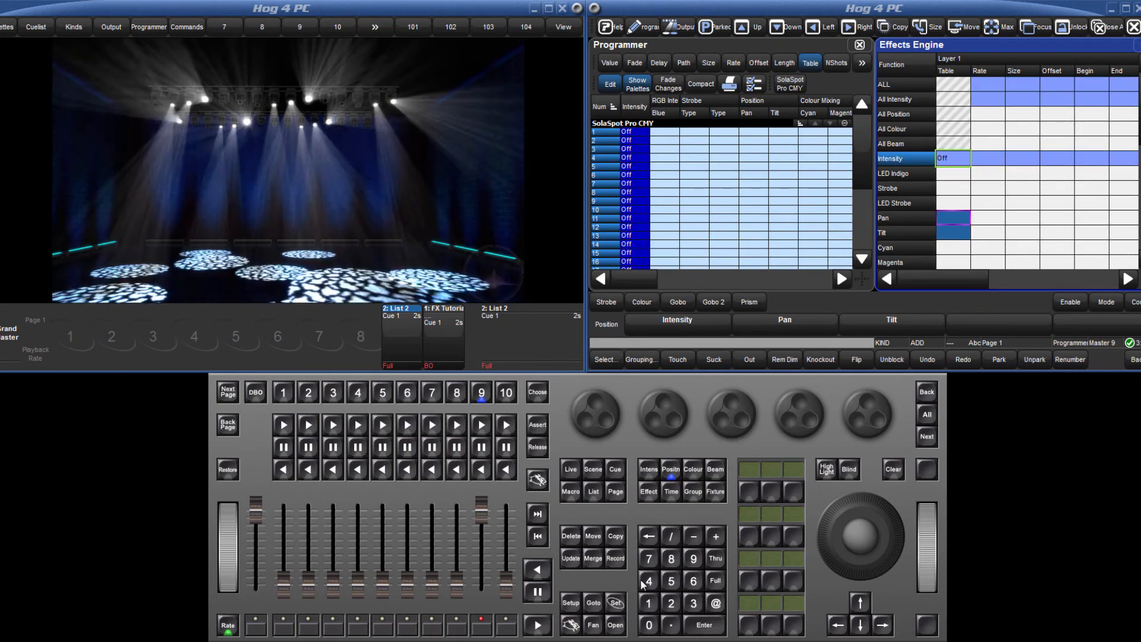
# Step: Set the Pan/Tilt effect table to Off for all fixtures, matching Intensity
pyautogui.click(950, 158)
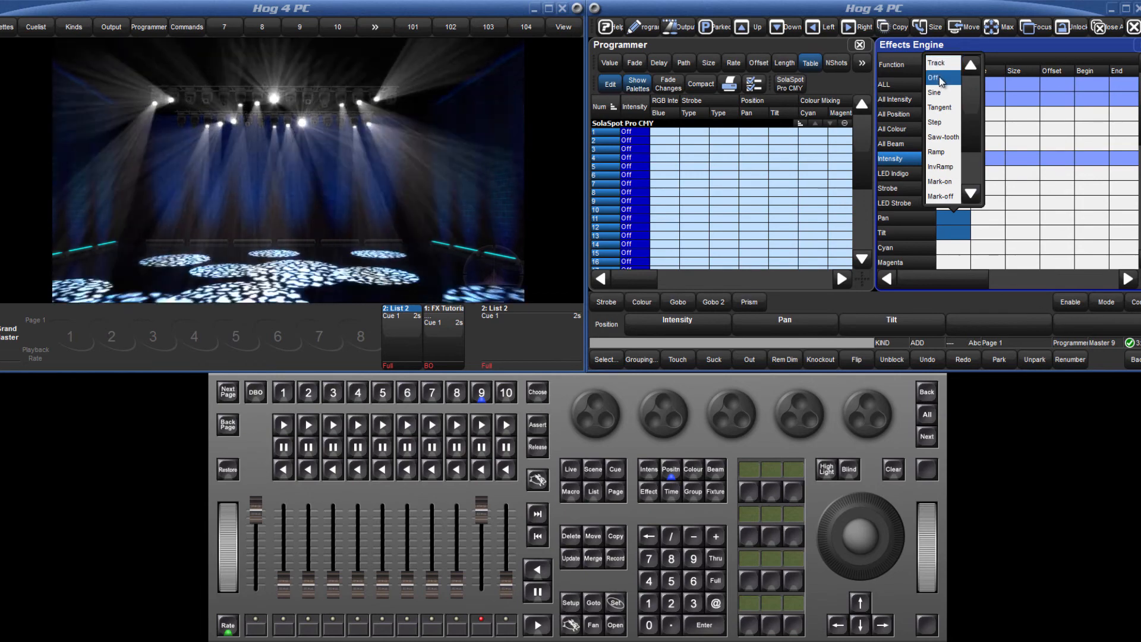
pyautogui.click(934, 77)
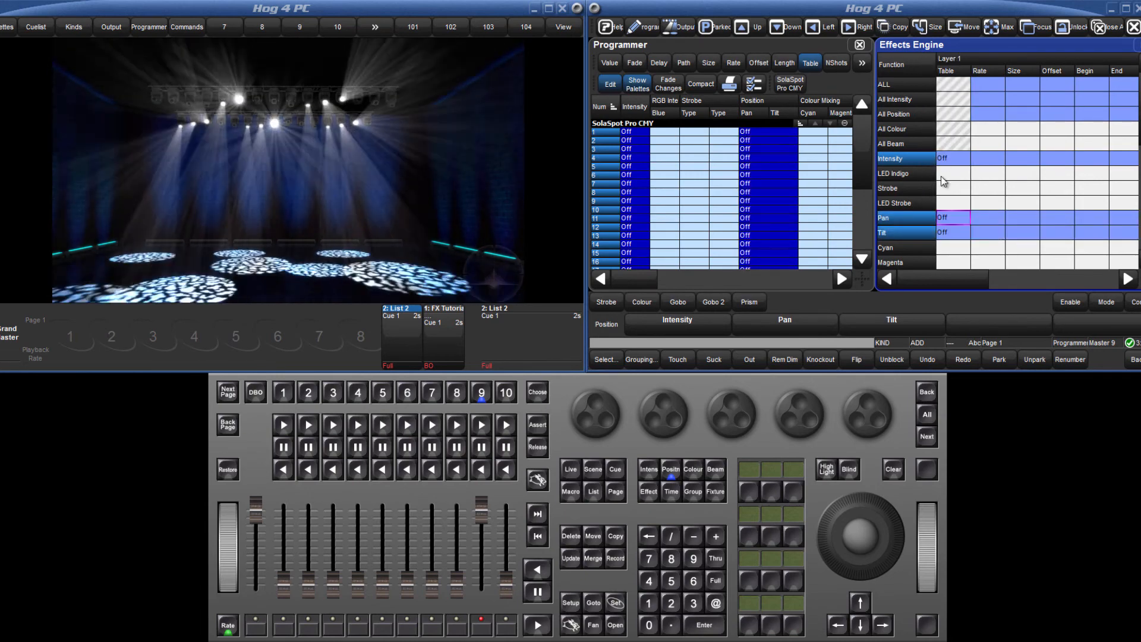